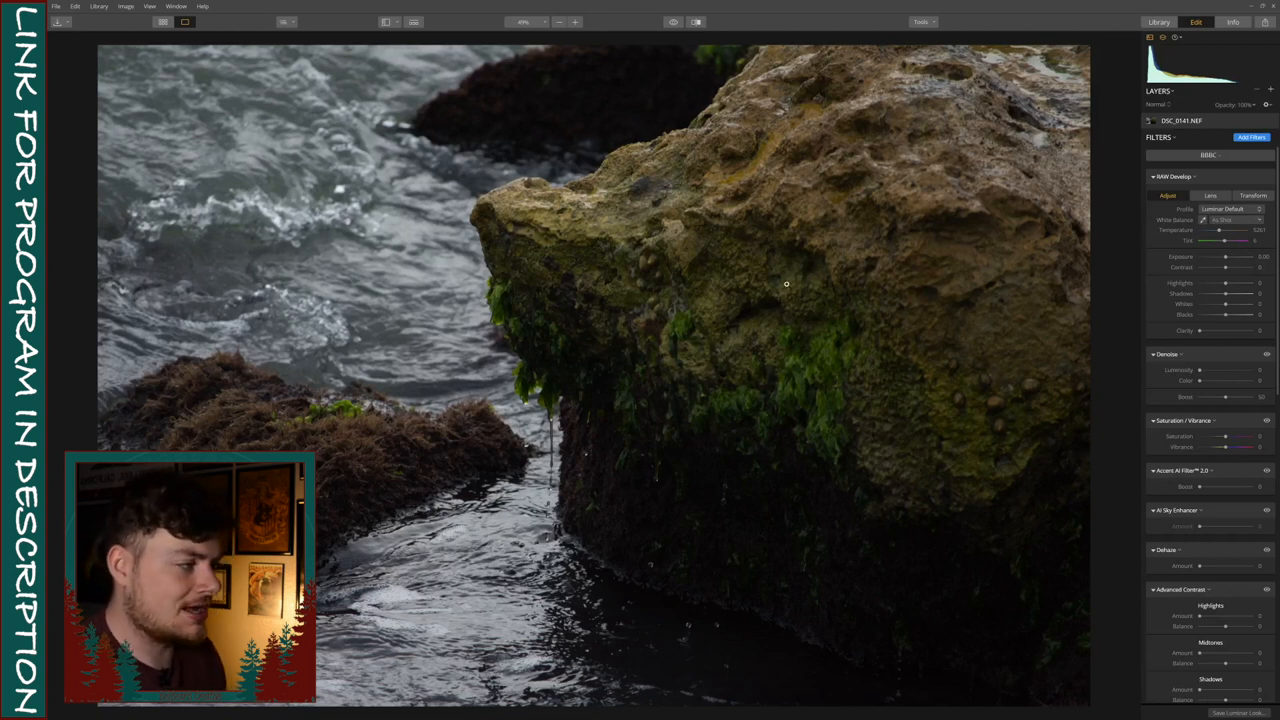
mouse_move(520, 240)
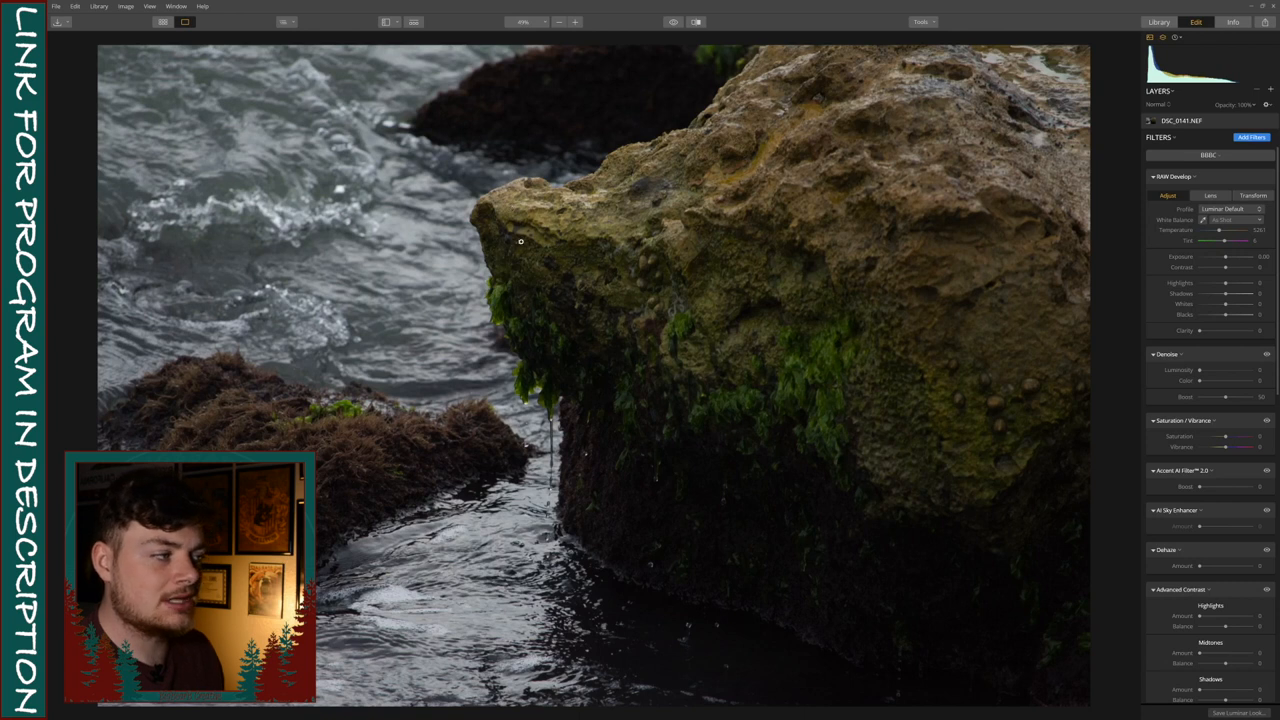
mouse_move(548, 348)
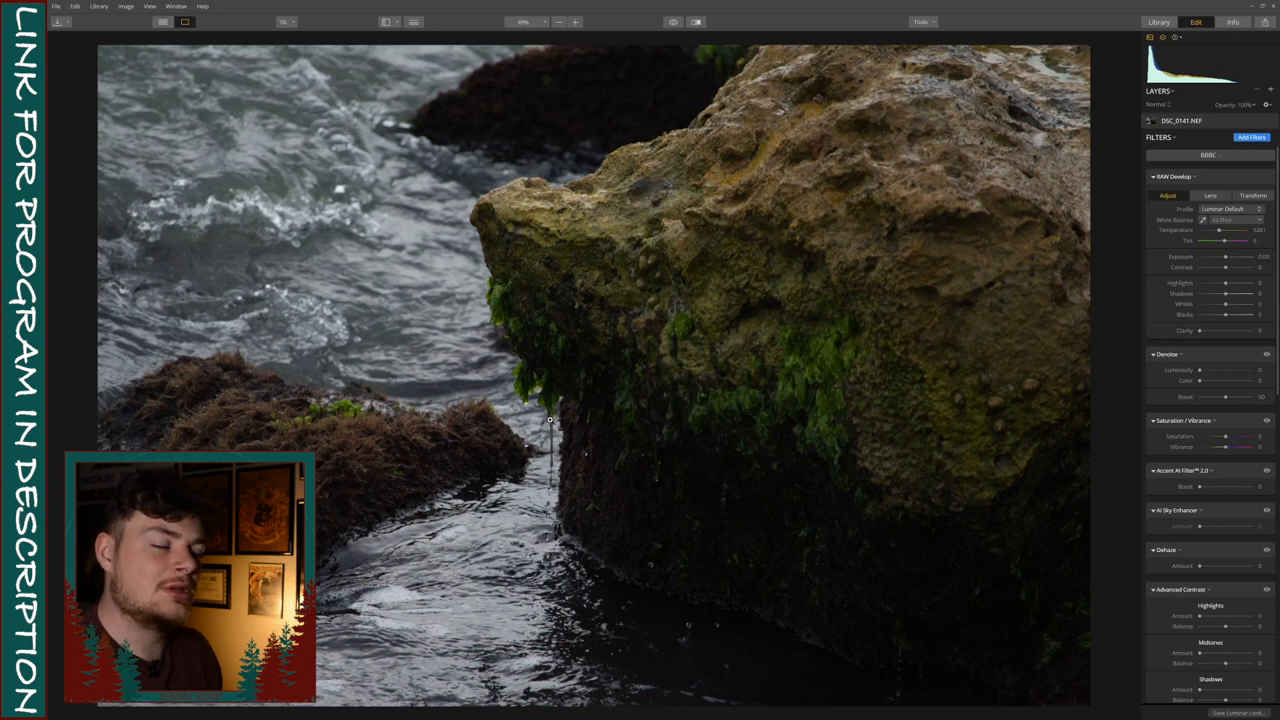
mouse_move(536, 572)
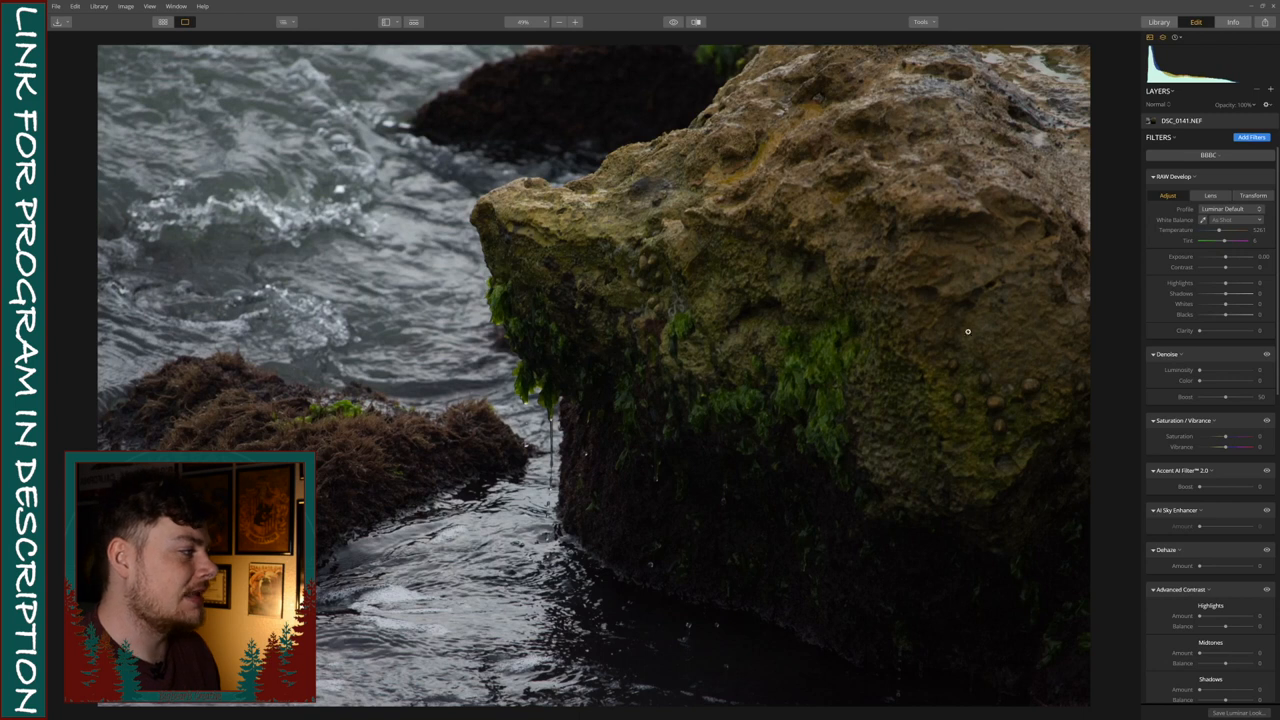
mouse_move(1100, 338)
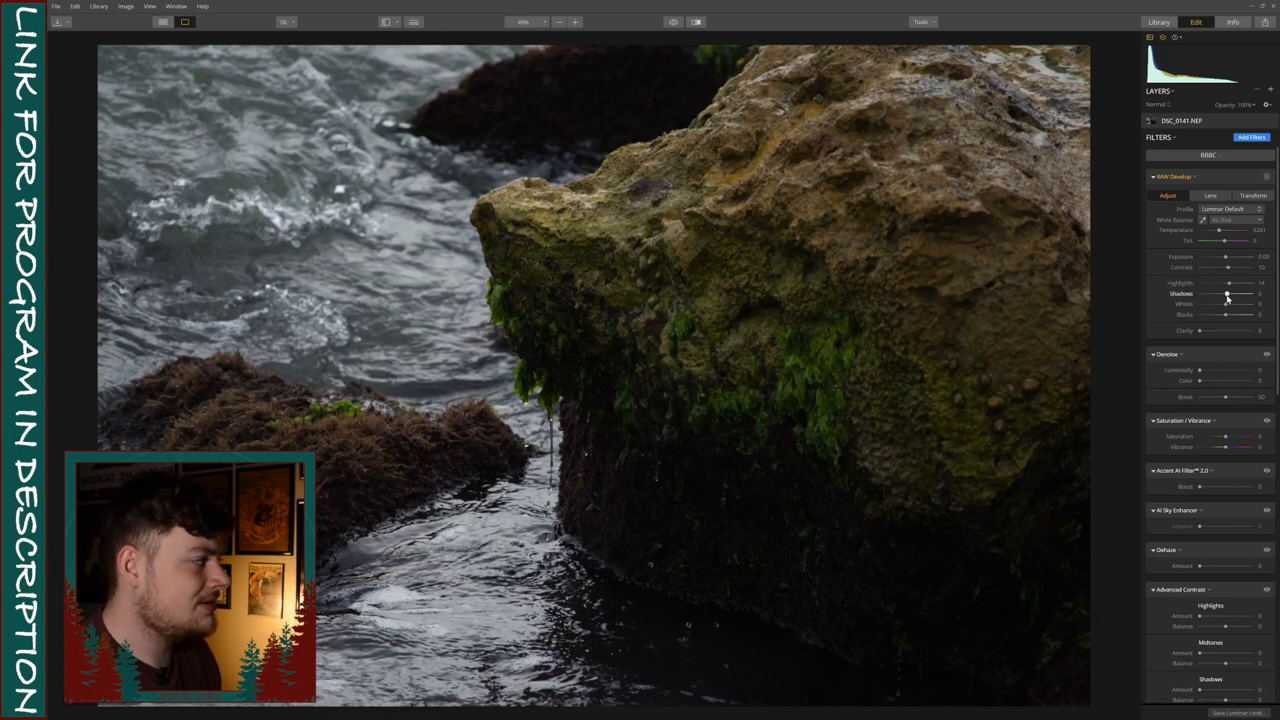
- Lift the shadows and darker tones of the seascape with the Develop tone sliders
left_click_drag(1228, 294, 1236, 294)
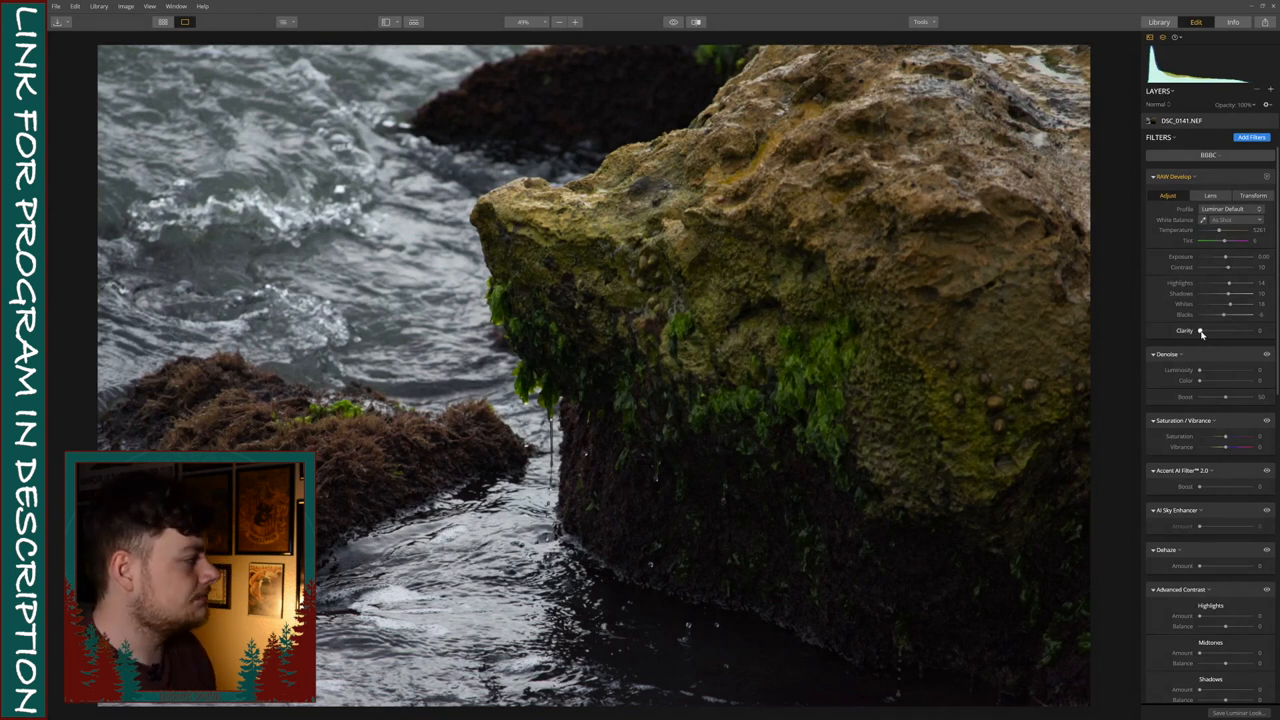
left_click_drag(1196, 332, 1212, 332)
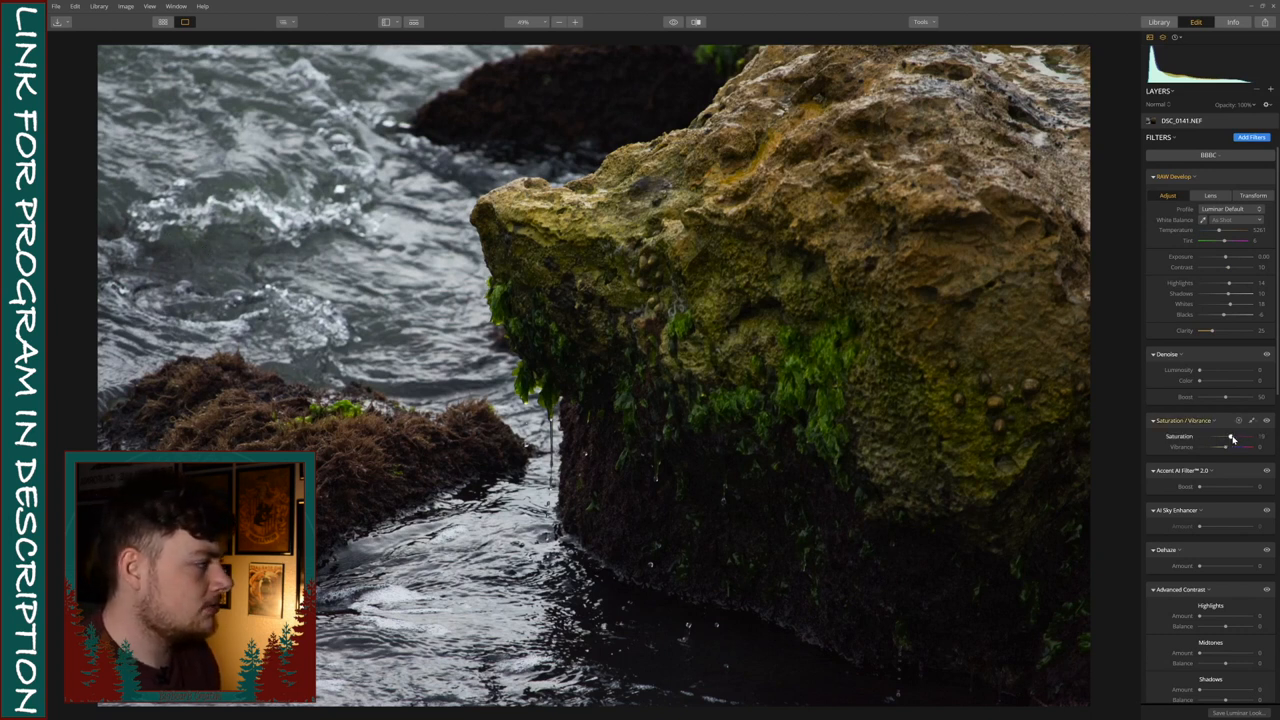
- Raise Vibrance so the colours and the green algae on the rock become more vivid
left_click_drag(1230, 436, 1230, 448)
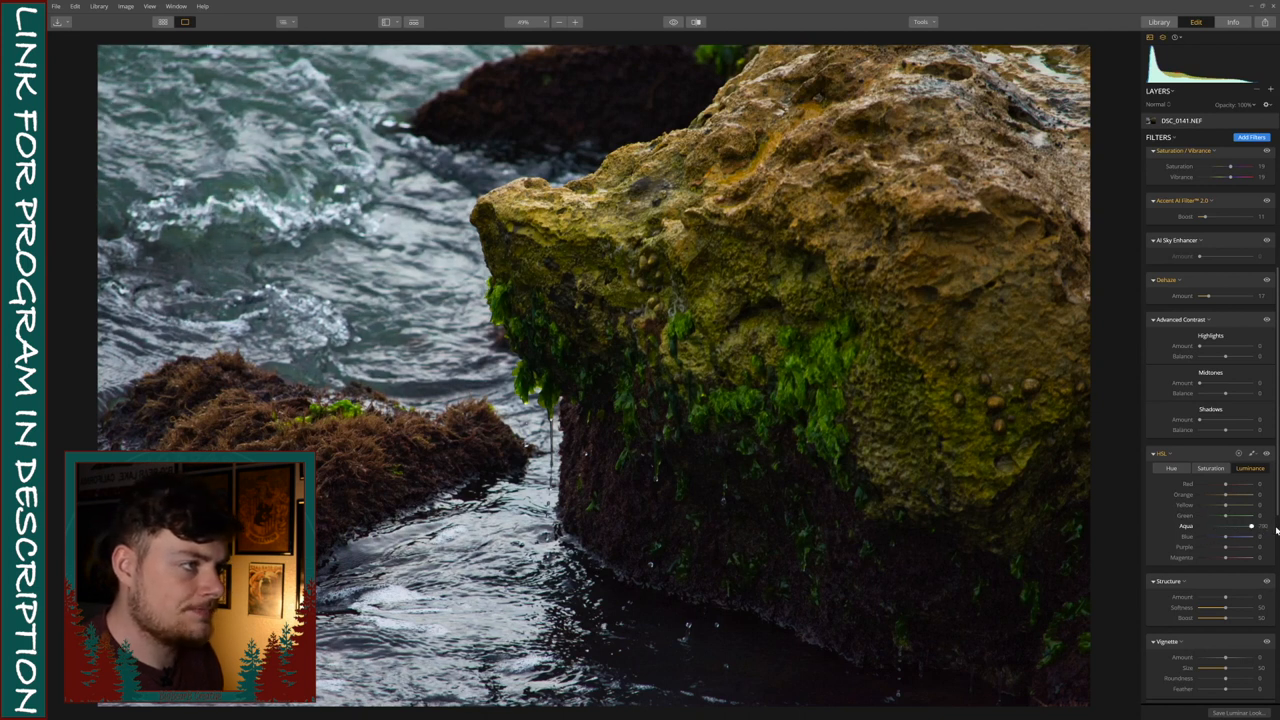
- In HSL per-colour saturation, tint the water's aqua and fine-tune other colour ranges
left_click(1210, 468)
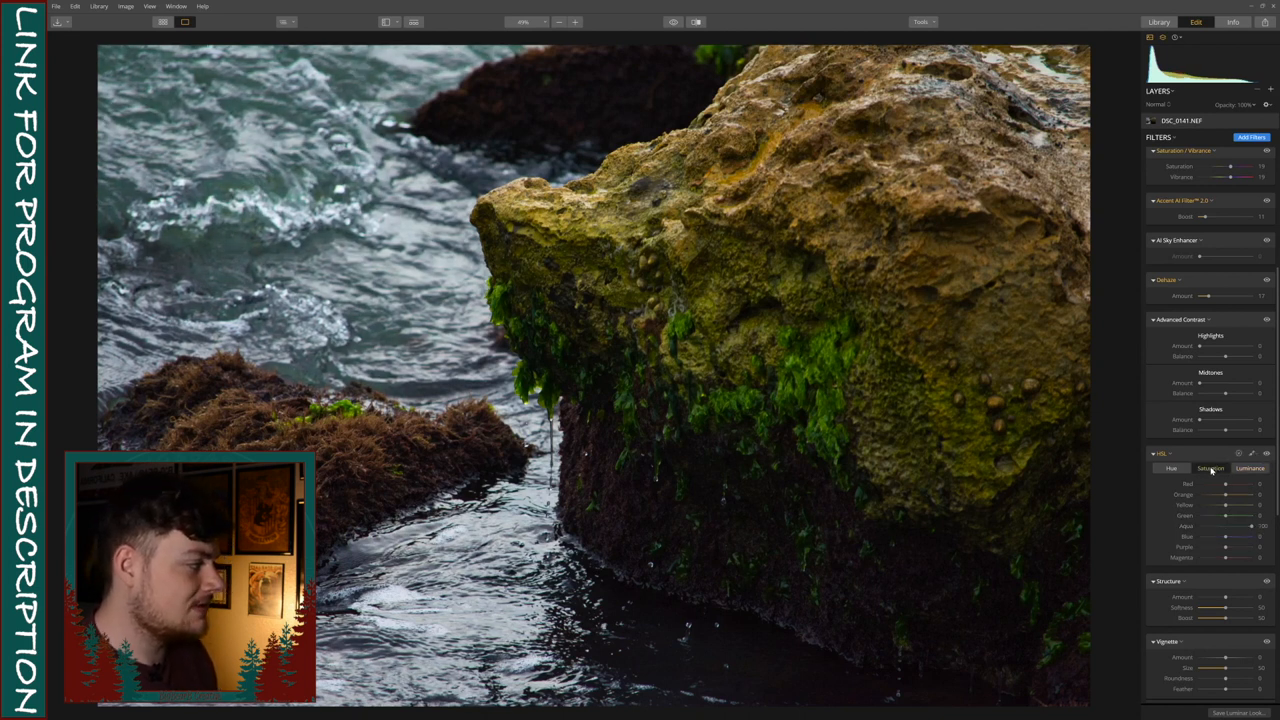
left_click(1172, 468)
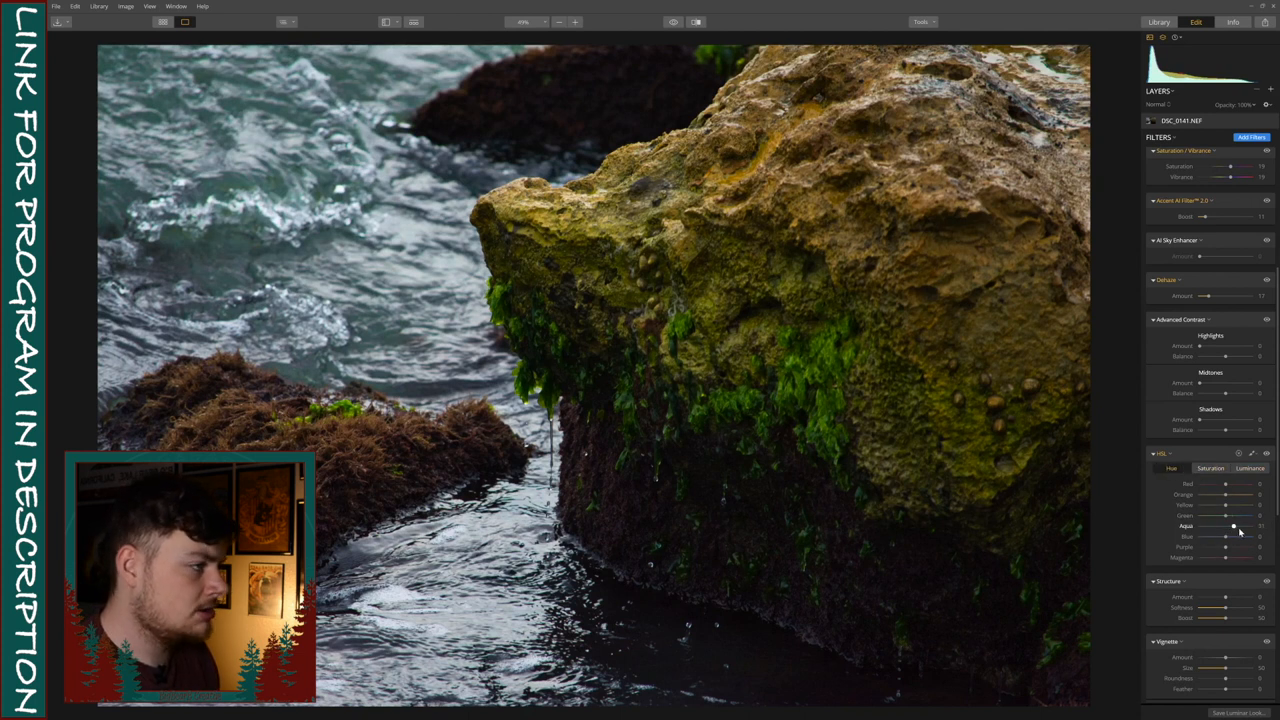
left_click_drag(1232, 526, 1200, 526)
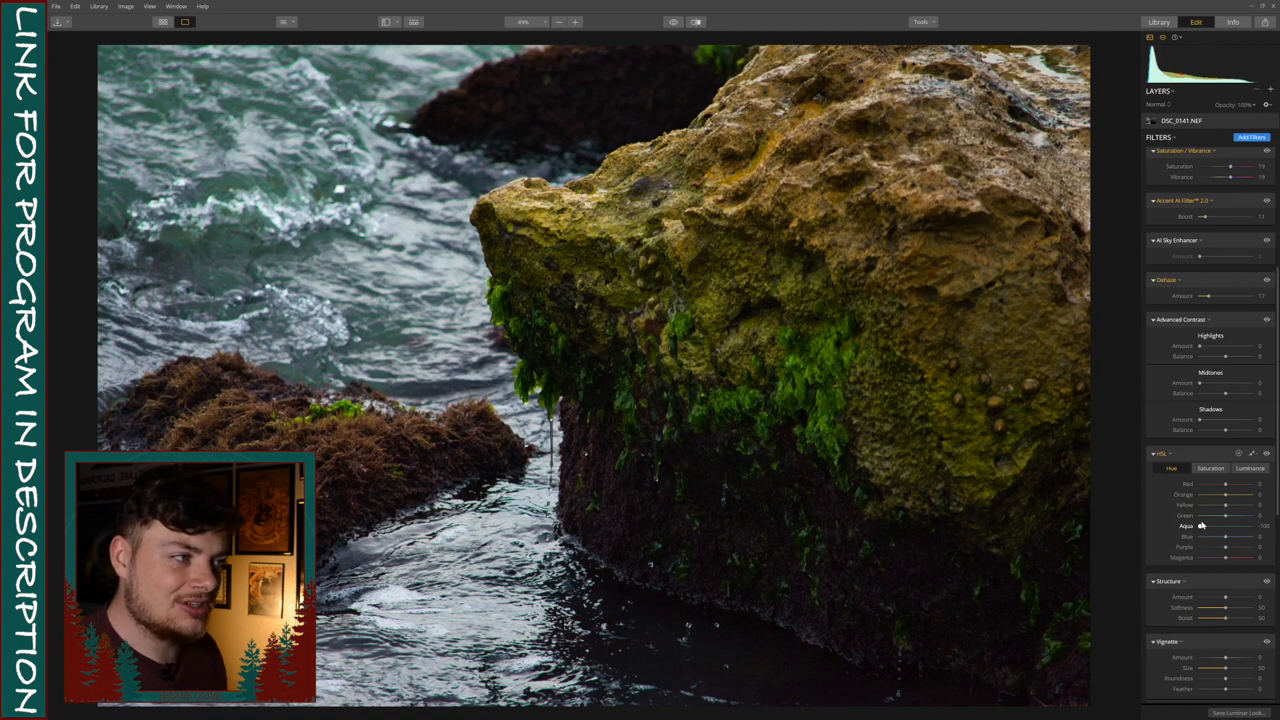
mouse_move(1220, 478)
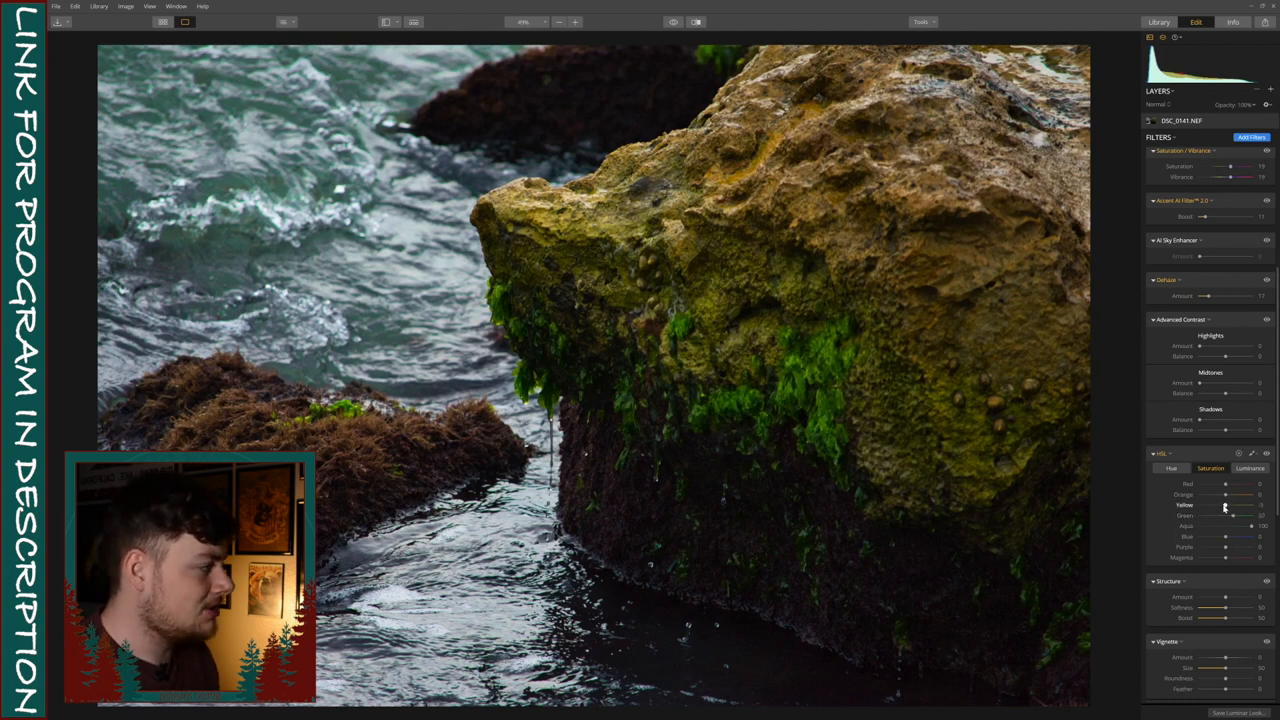
left_click_drag(1230, 516, 1244, 516)
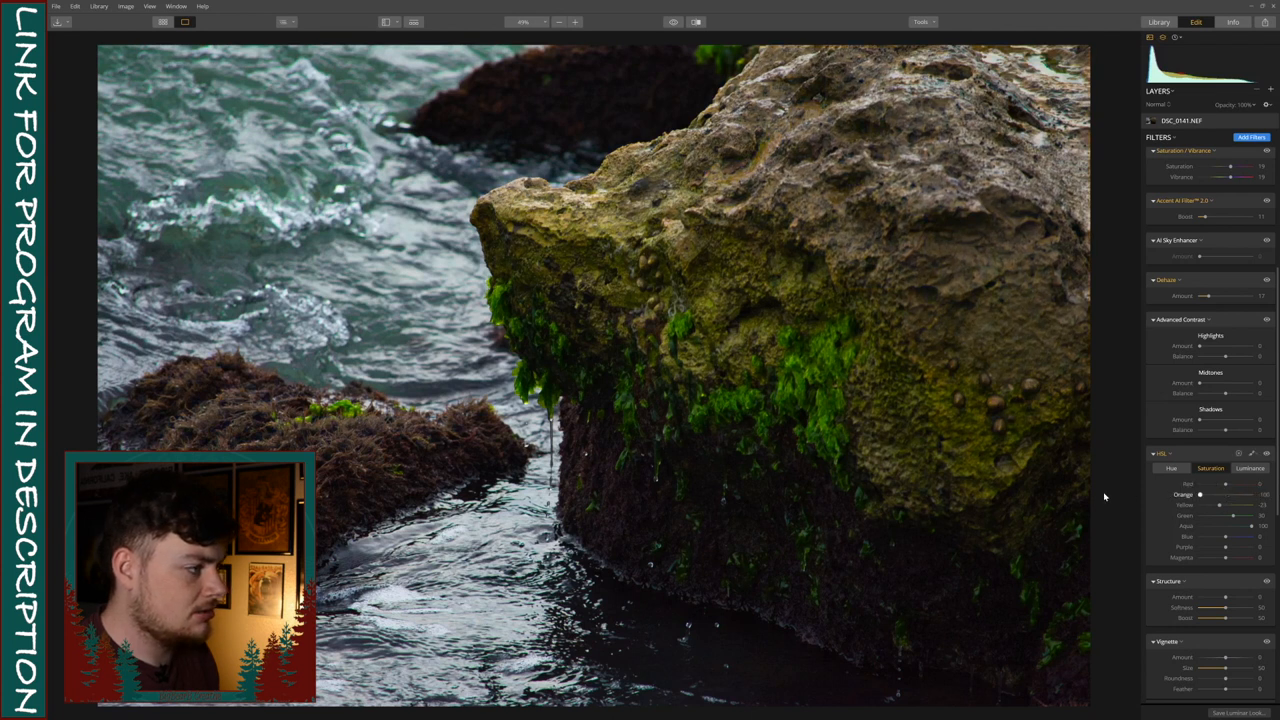
left_click_drag(1200, 494, 1250, 494)
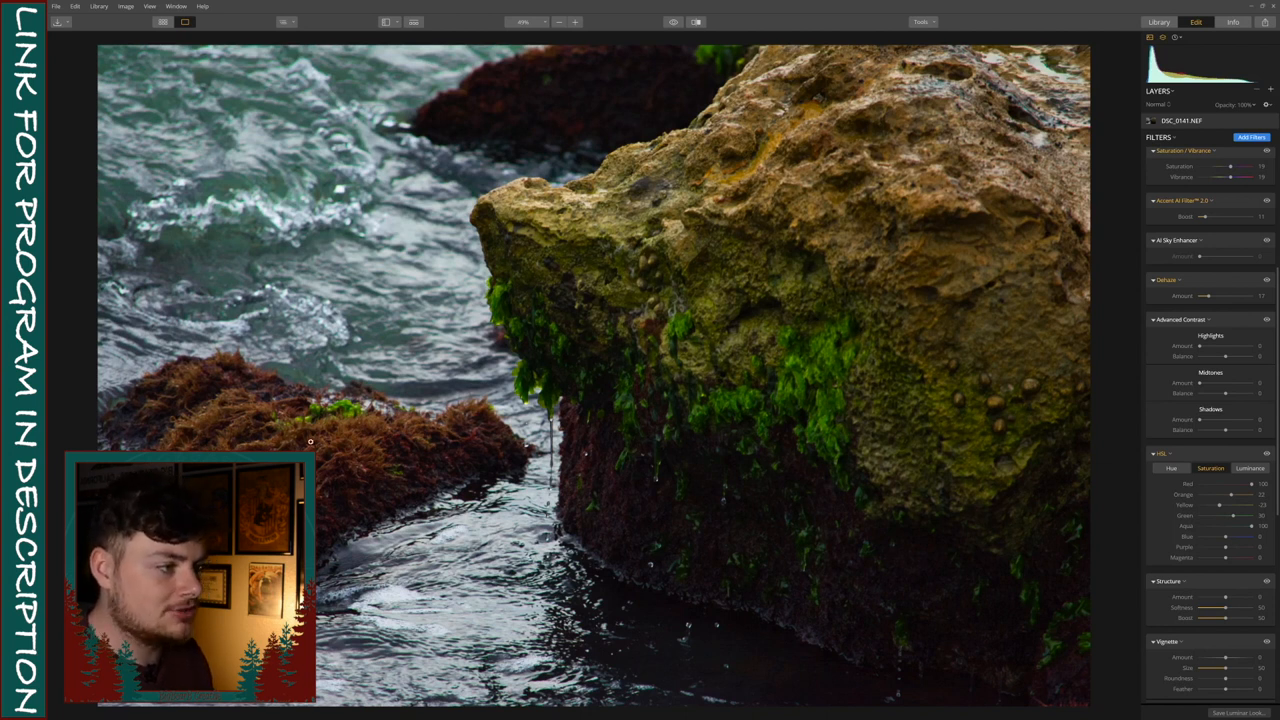
mouse_move(582, 516)
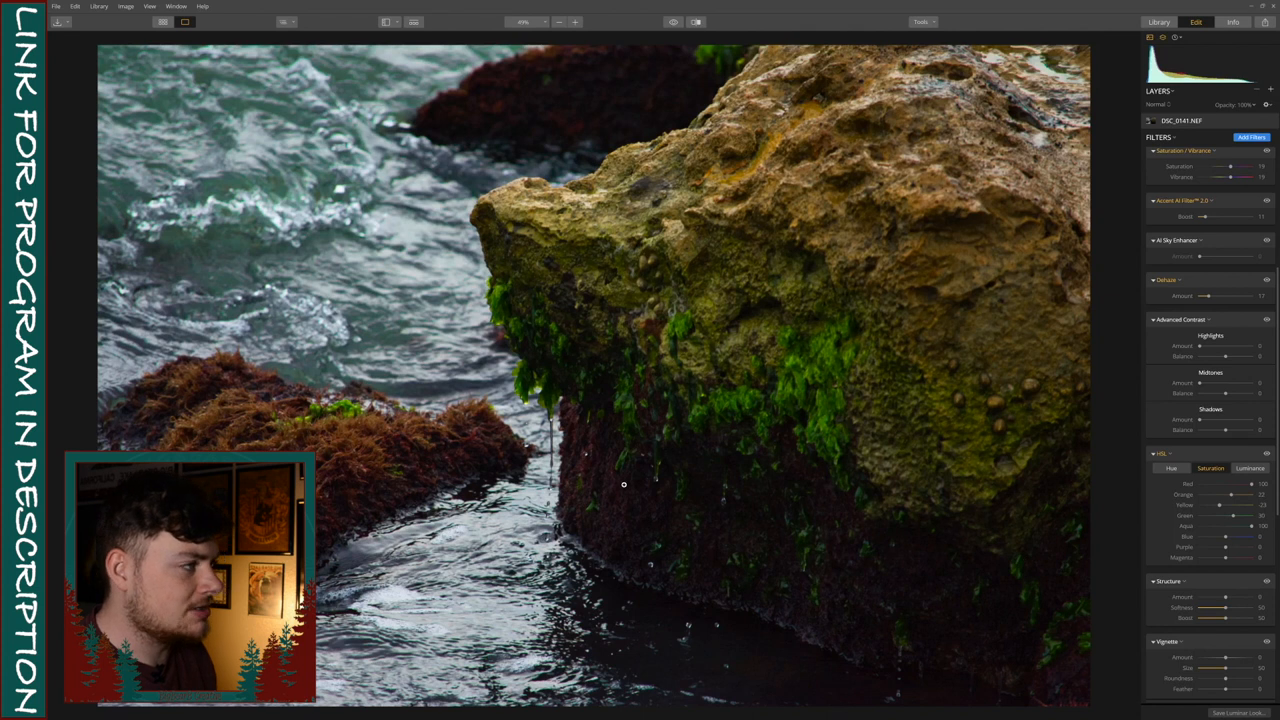
mouse_move(726, 160)
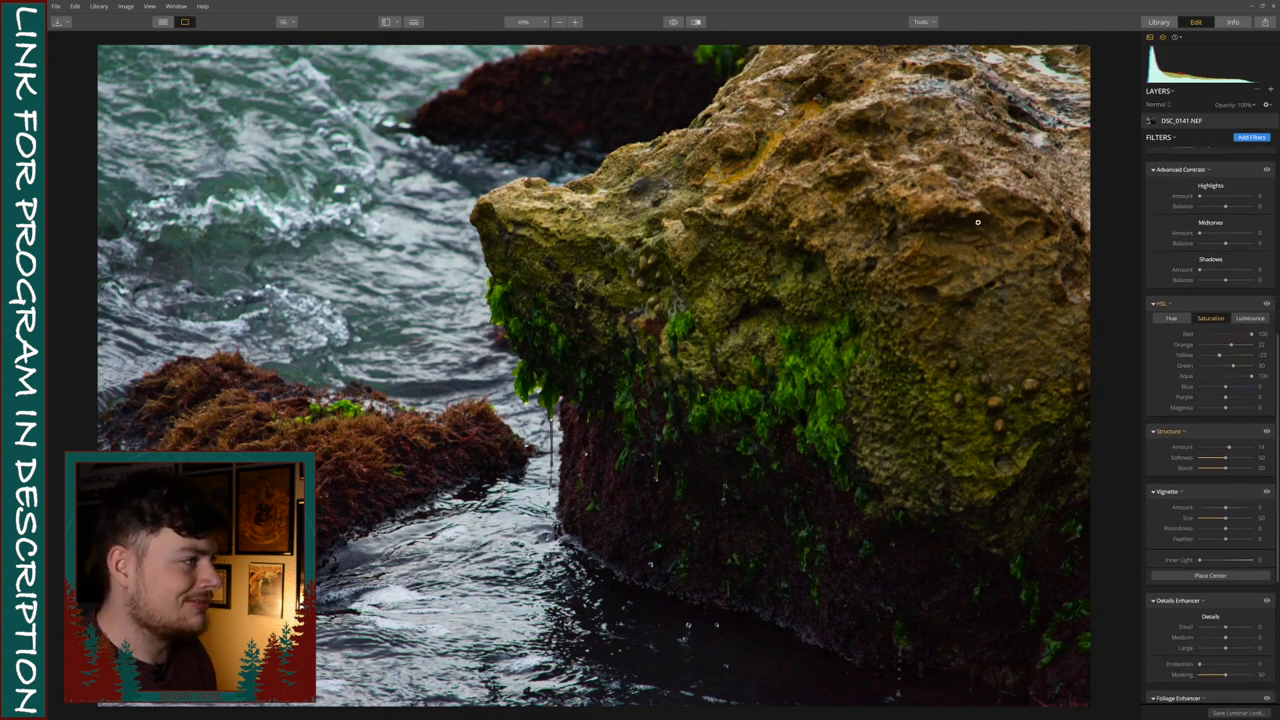
mouse_move(408, 460)
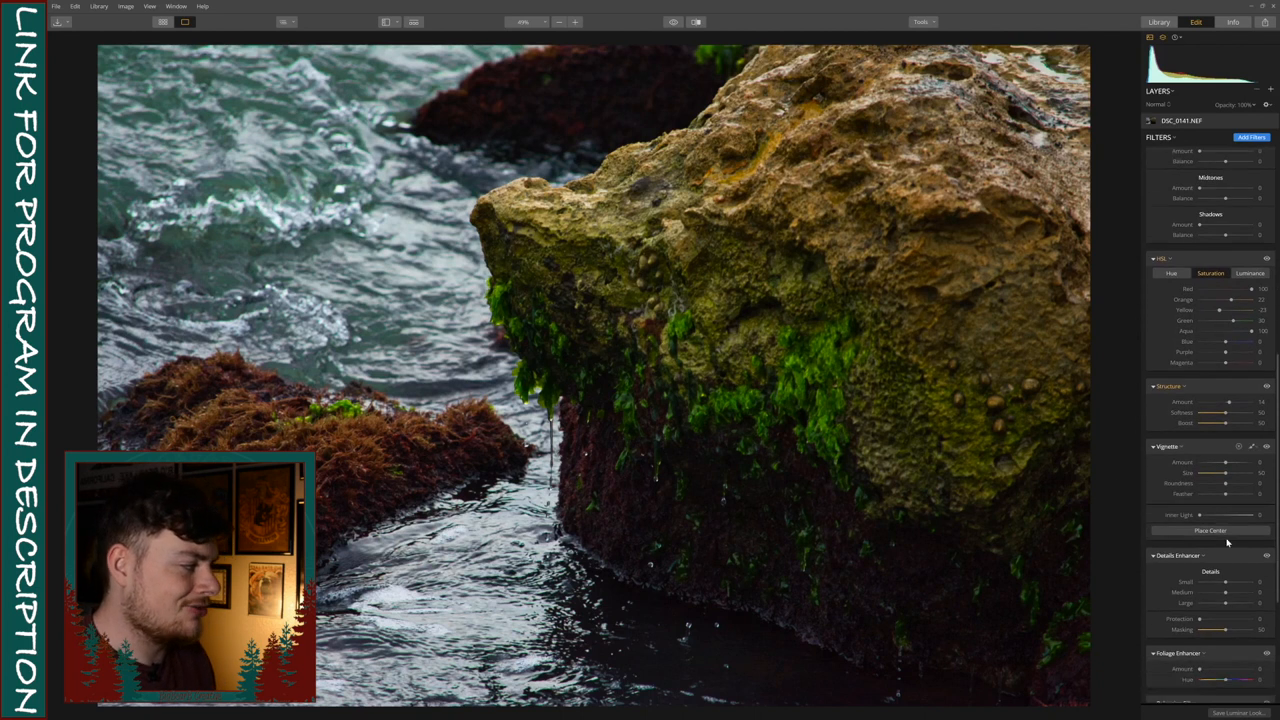
scroll("down", 3)
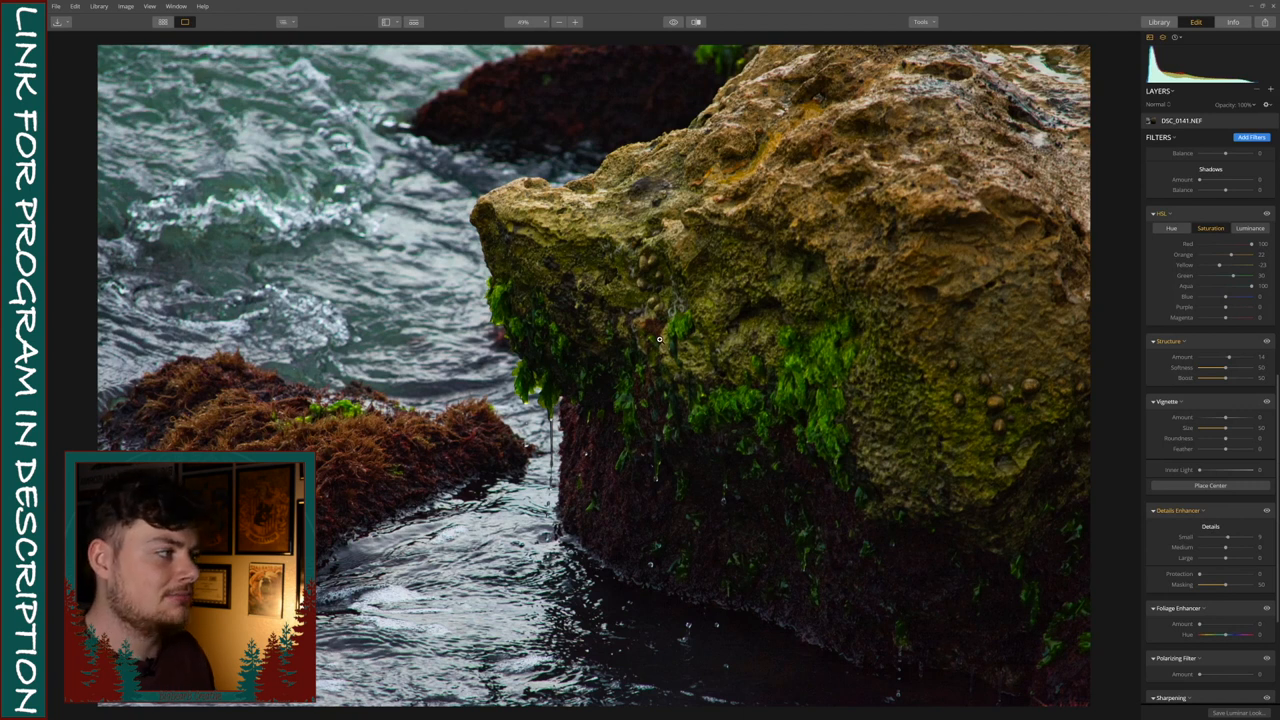
mouse_move(714, 376)
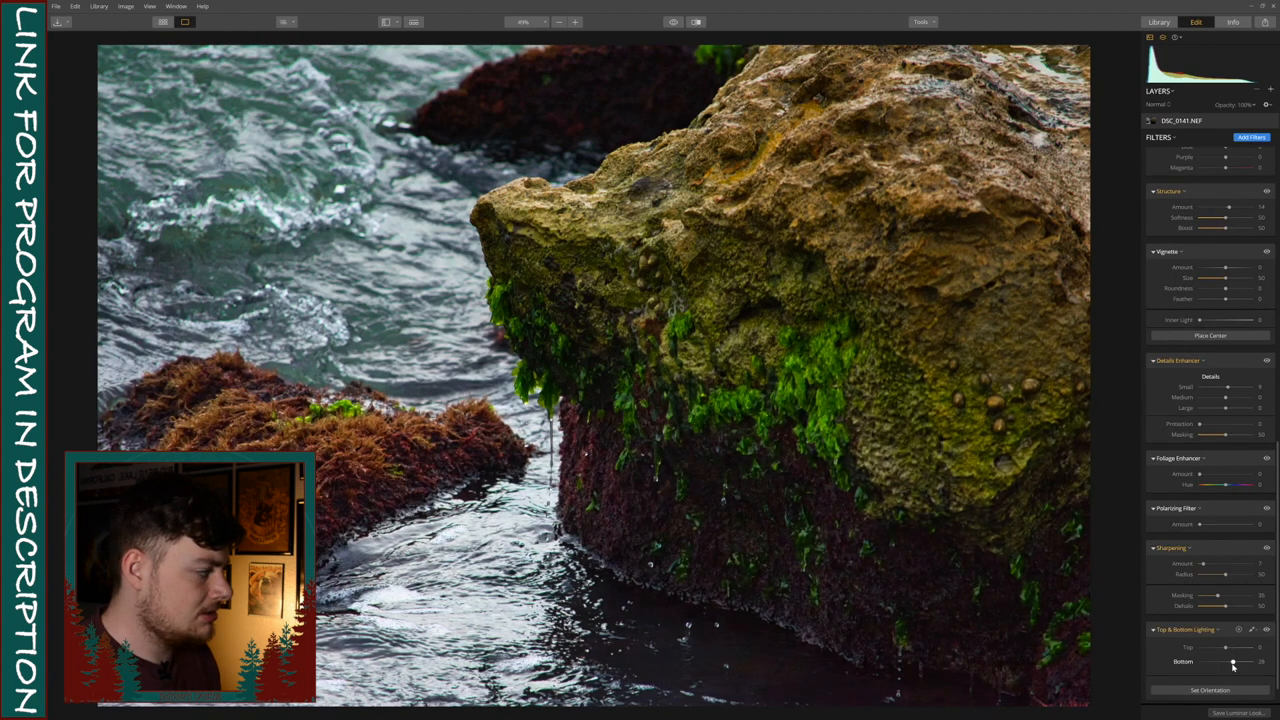
- Adjust the Bottom slider of Top & Bottom Lighting to balance the lower frame
left_click_drag(1204, 662, 1230, 662)
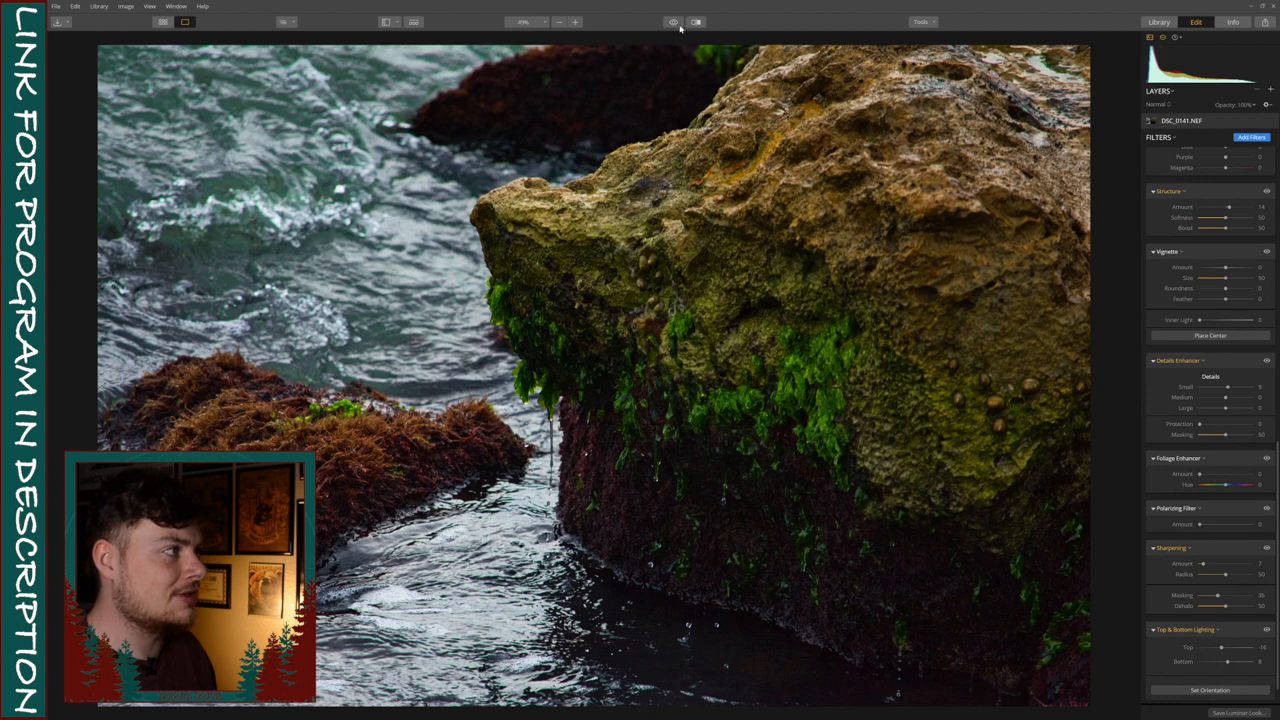
mouse_move(676, 28)
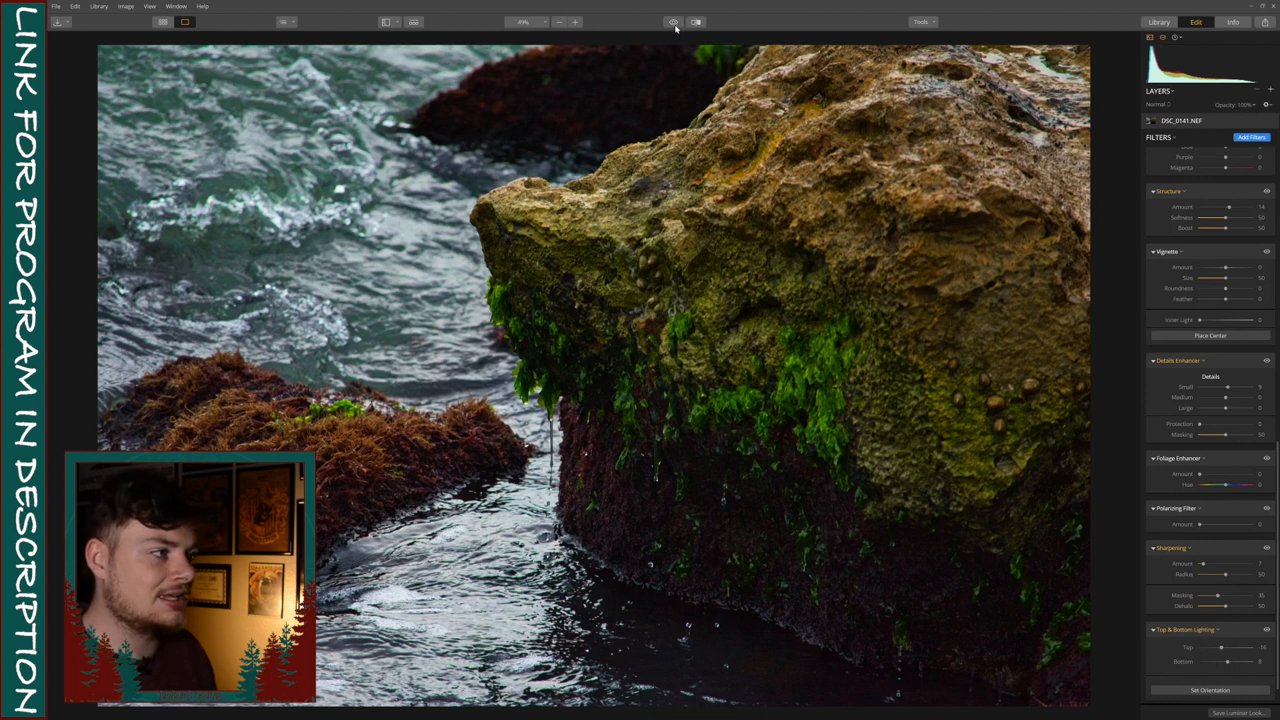